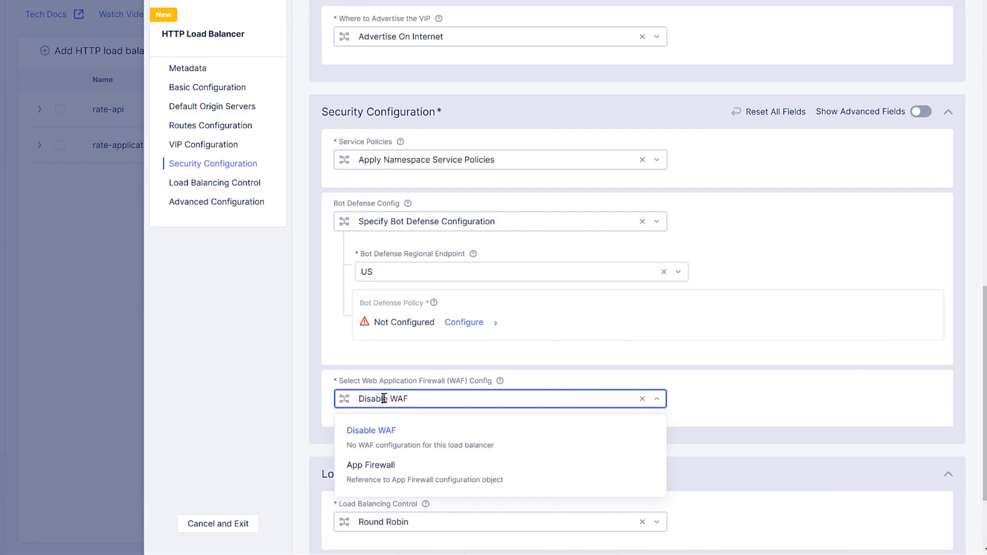
- Switch the WAF Config from disabled to App Firewall and start a new firewall
{"action": "left_click", "coordinate": [371, 465]}
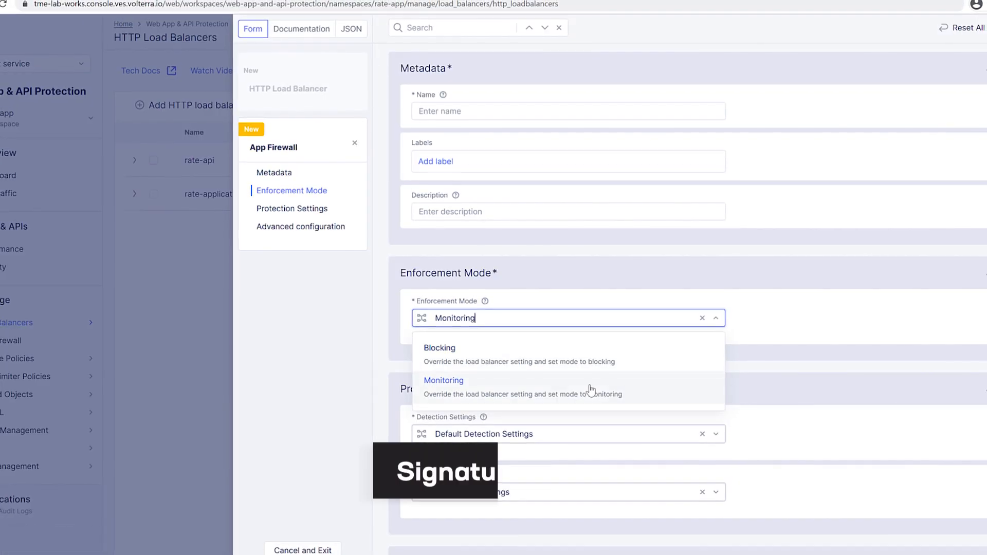
- Choose the firewall enforcement mode, set bot protection to Block/Report/Report, and open DDoS analytics
{"action": "left_click", "coordinate": [439, 348]}
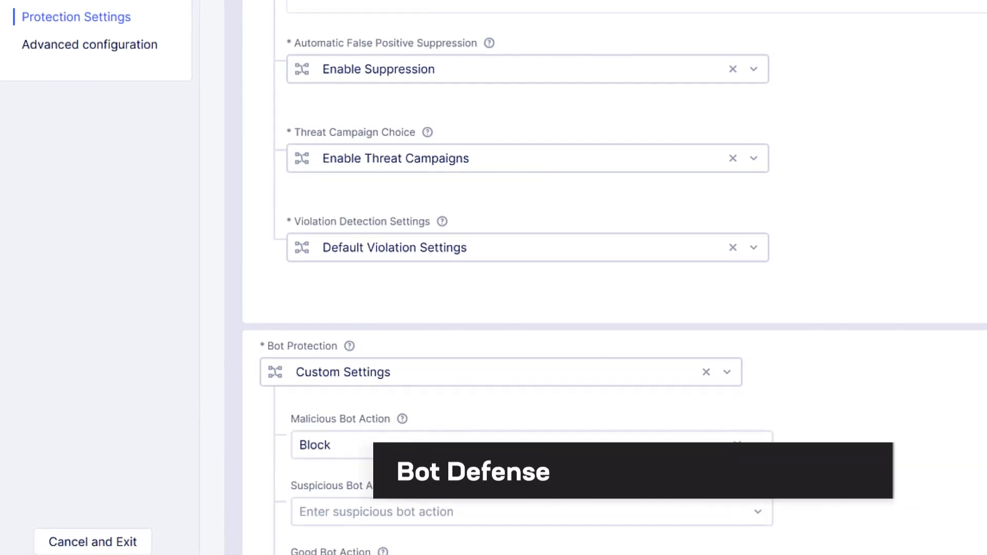
{"action": "scroll", "scroll_direction": "down", "scroll_amount": 3}
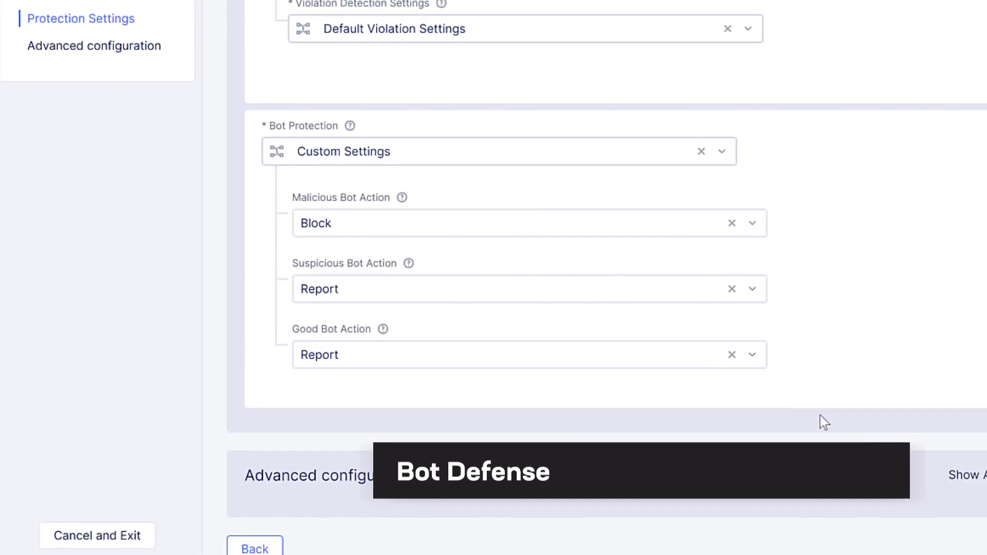
{"action": "left_click", "coordinate": [529, 223]}
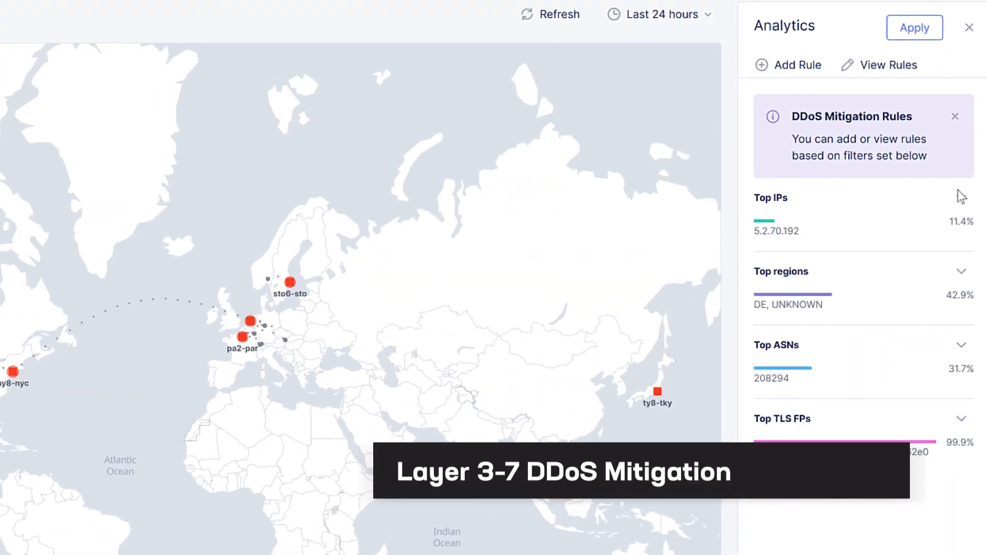
{"action": "left_click", "coordinate": [453, 75]}
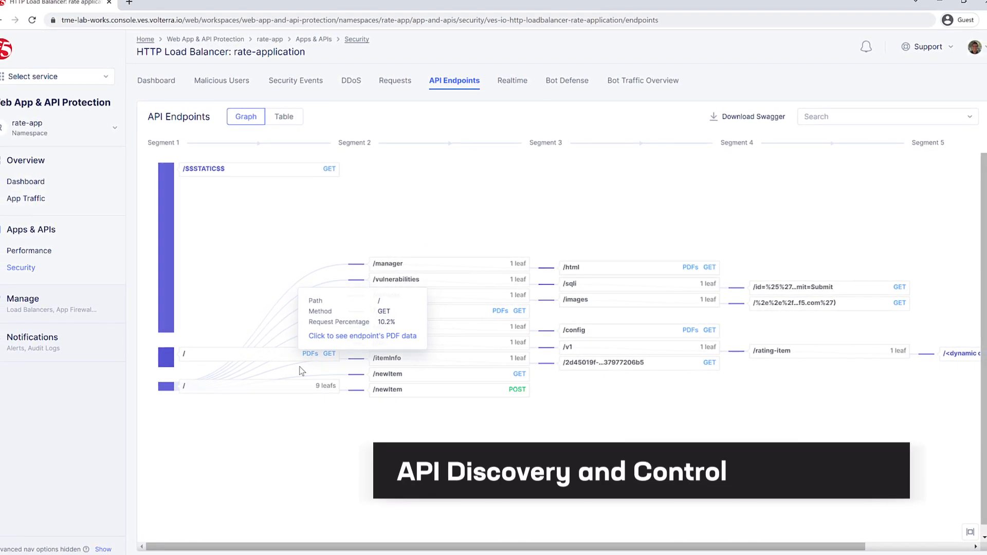
- Inspect the root '/' endpoint's path, method and request percentage in the API Endpoints graph
{"action": "left_click", "coordinate": [166, 357]}
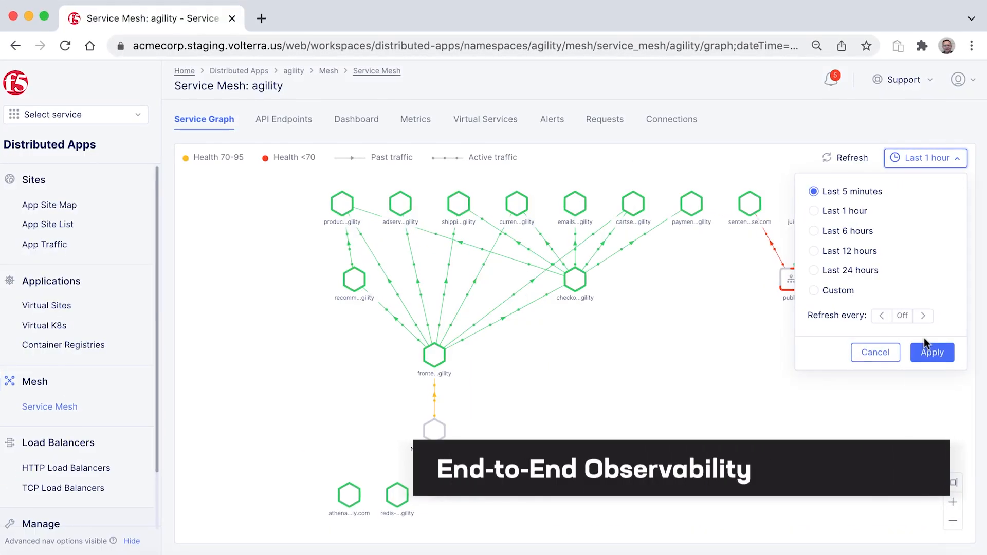
- Apply the 'Last 5 minutes' time range to the agility service graph
{"action": "left_click", "coordinate": [931, 352]}
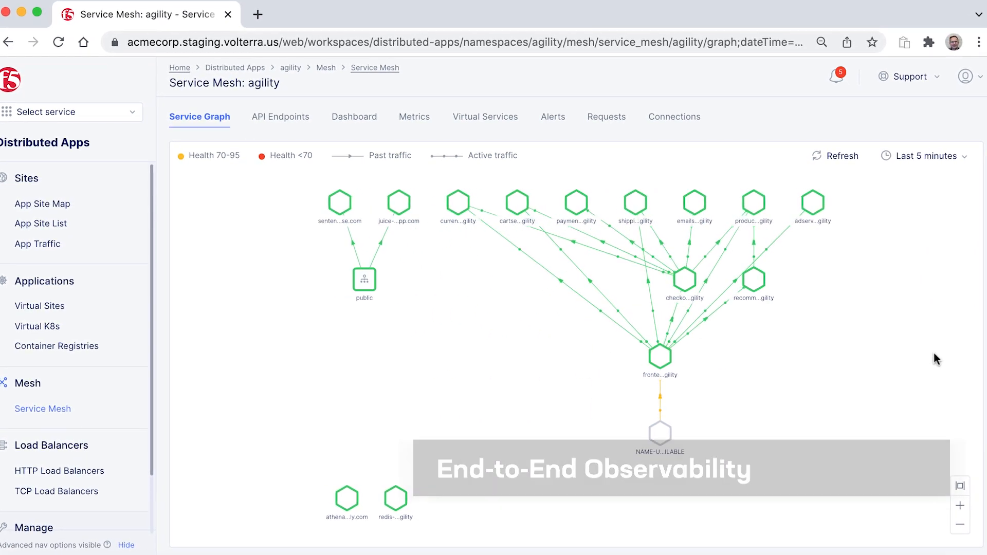